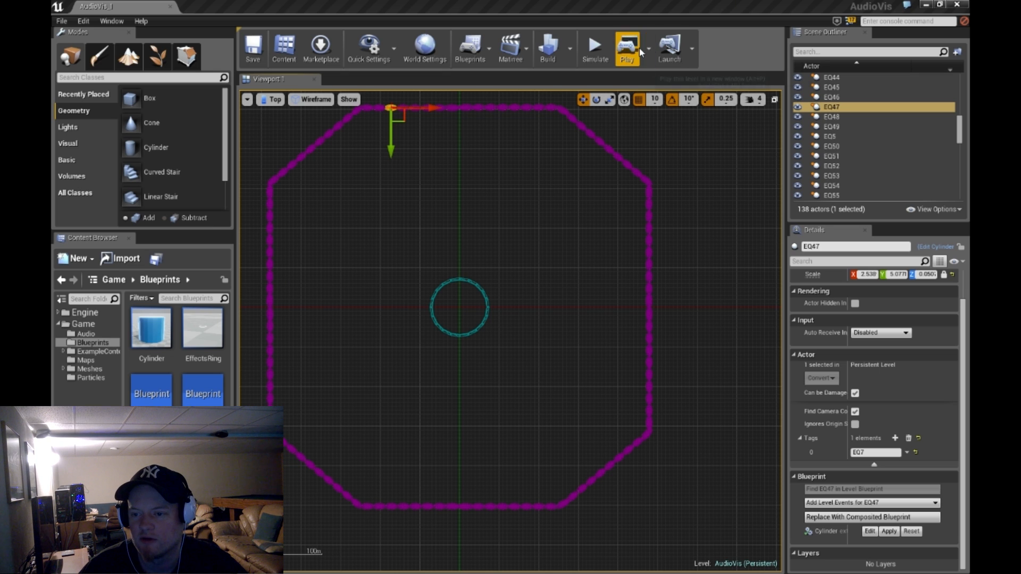
- Show the Sound Visualizations plugin under Built-in > Audio in the Plugins browser
{"action": "left_click", "coordinate": [639, 49]}
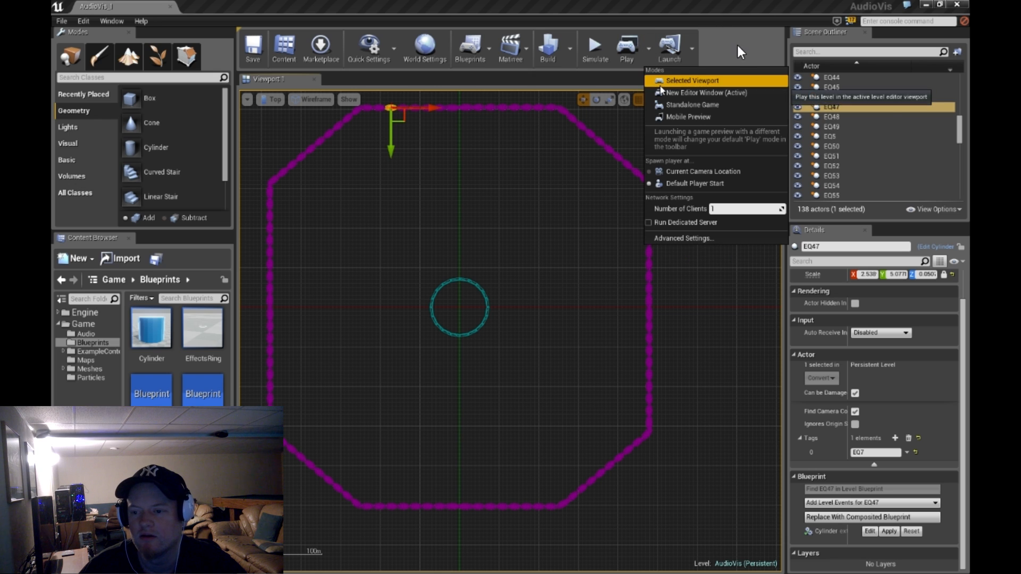
{"action": "mouse_move", "coordinate": [705, 92]}
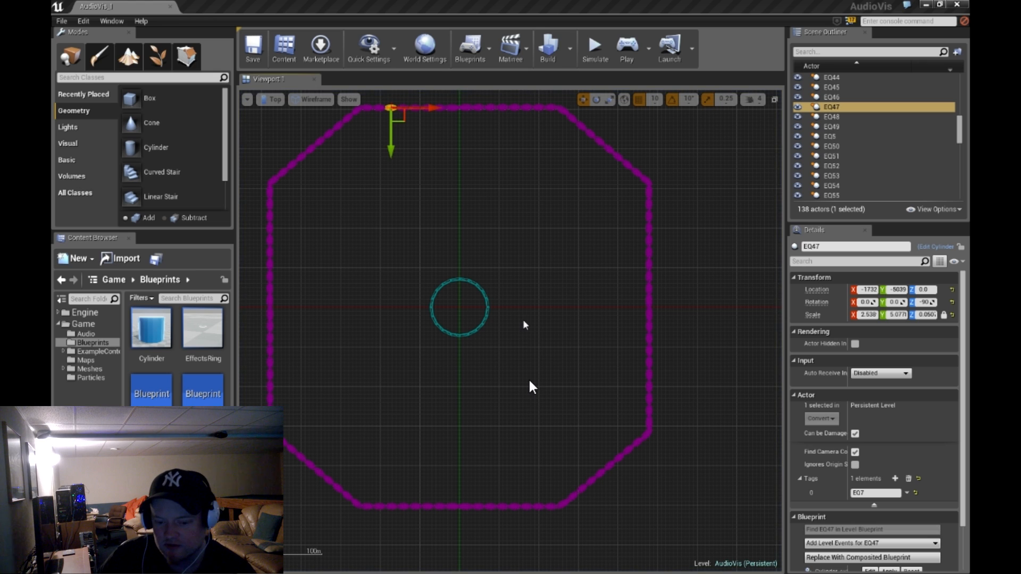
{"action": "mouse_move", "coordinate": [535, 377]}
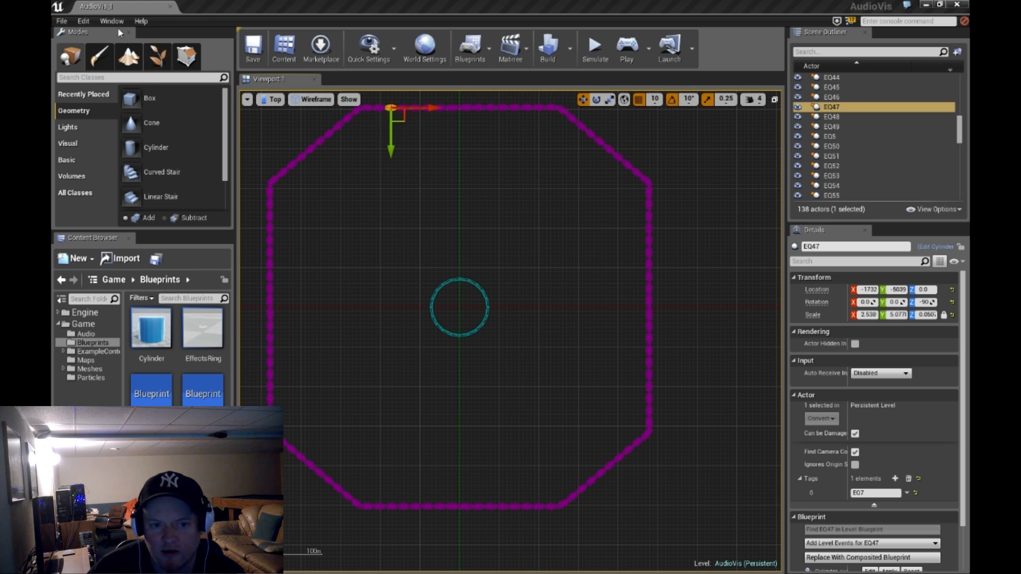
{"action": "left_click", "coordinate": [110, 20]}
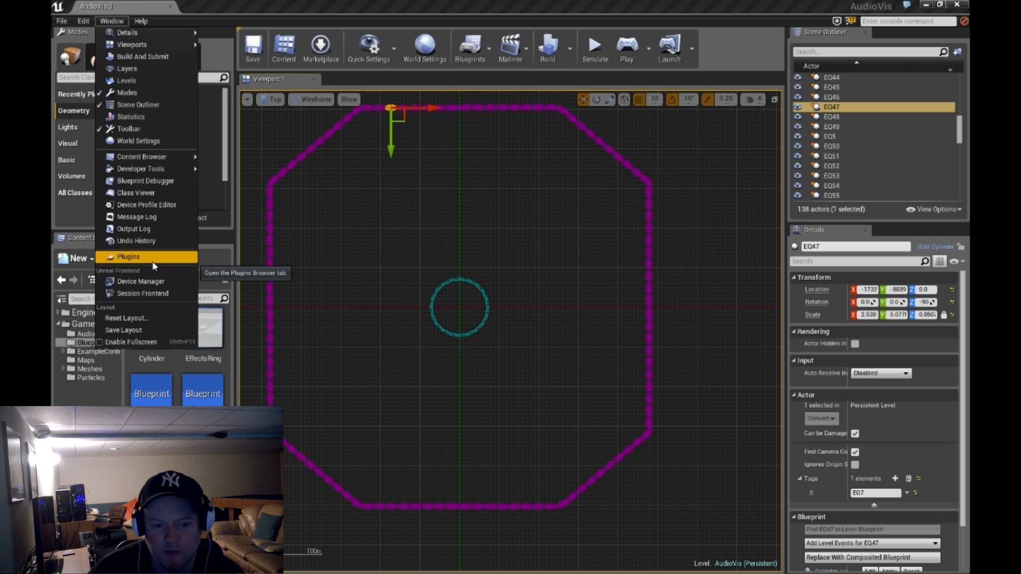
{"action": "left_click", "coordinate": [128, 256]}
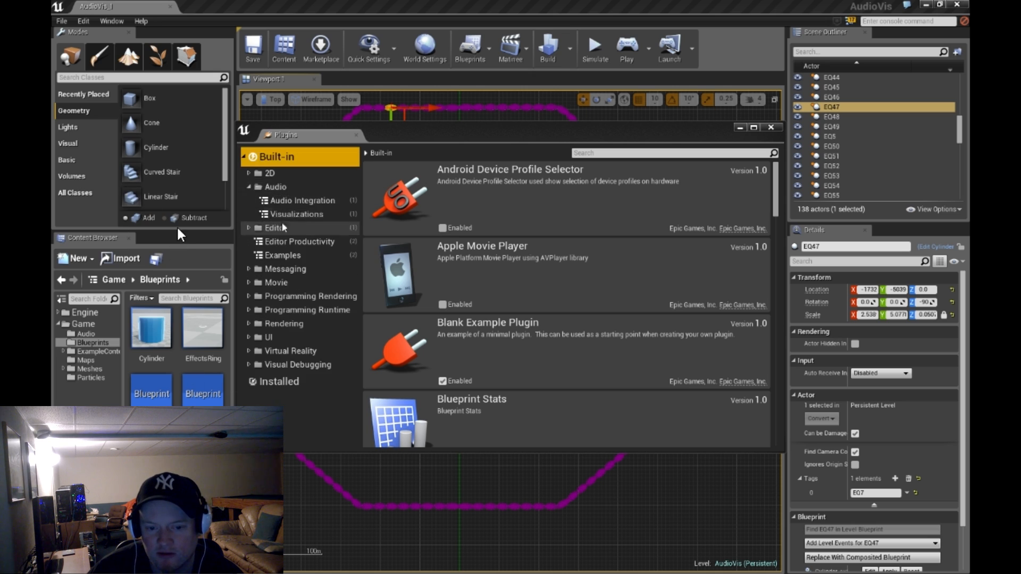
{"action": "left_click", "coordinate": [297, 214]}
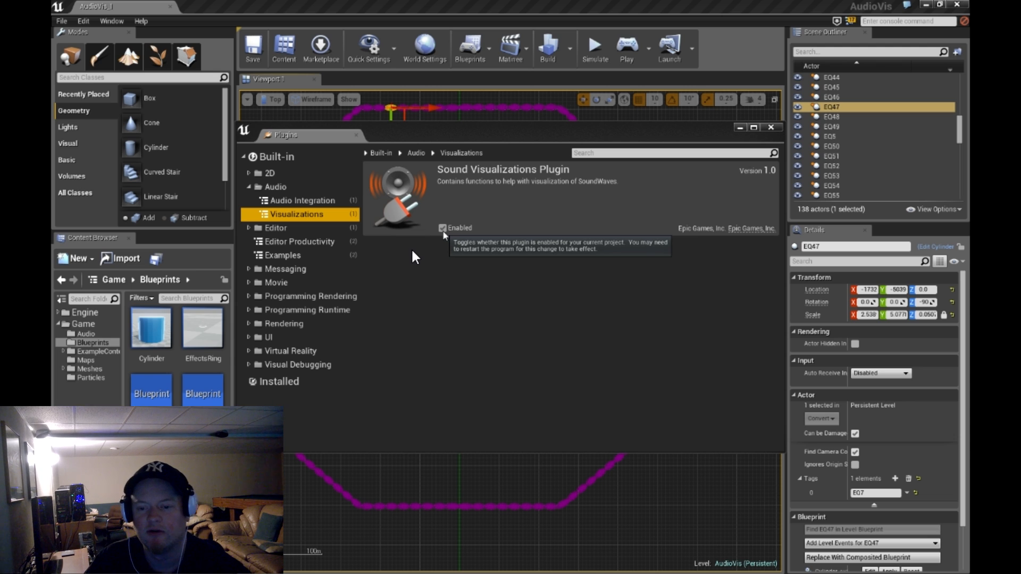
{"action": "mouse_move", "coordinate": [556, 187]}
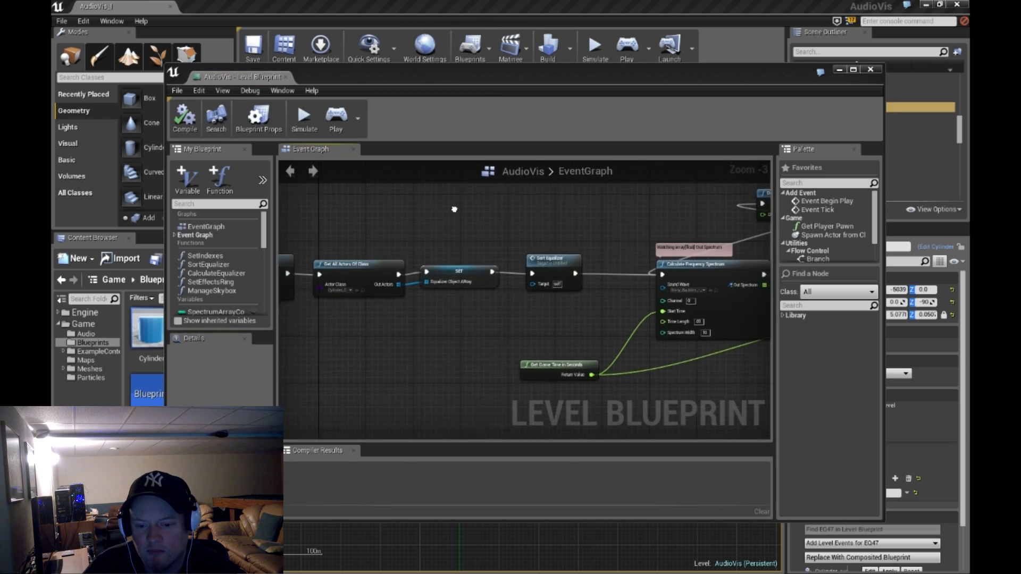
- Maximize the AudioVis Level Blueprint window on the frequency spectrum and amplitude nodes
{"action": "scroll", "scroll_direction": "down", "scroll_amount": 3}
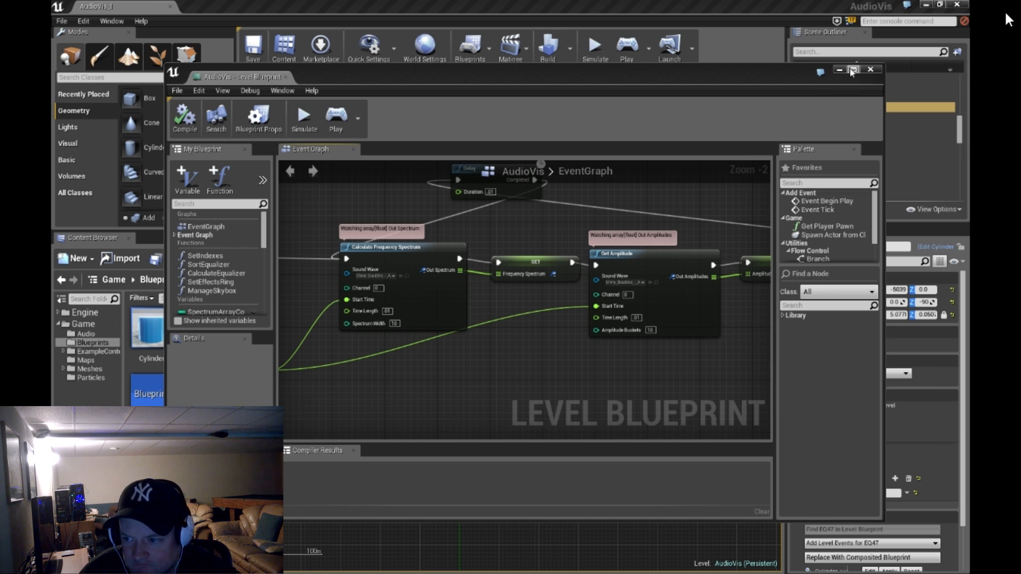
{"action": "left_click", "coordinate": [855, 70]}
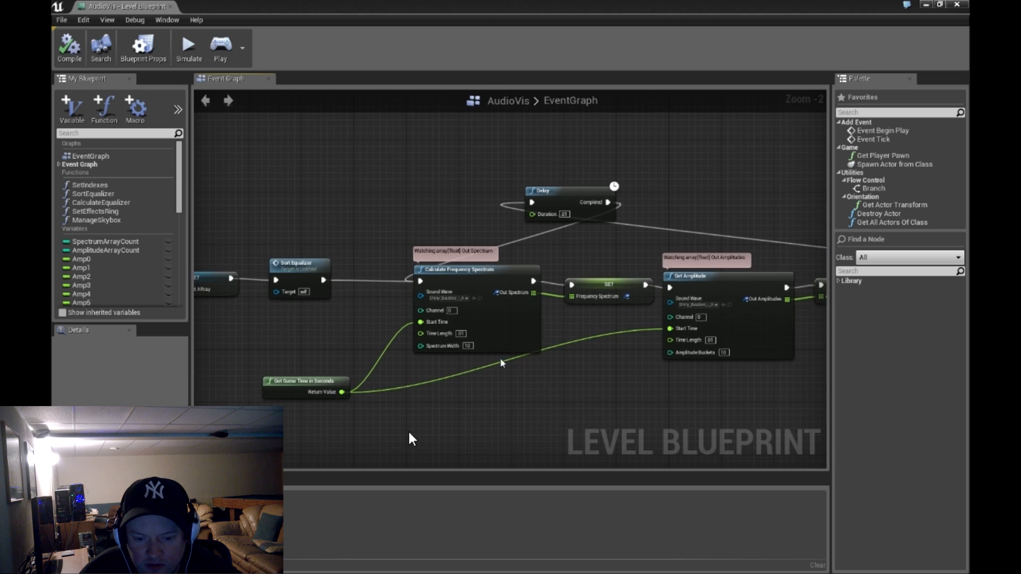
{"action": "scroll", "scroll_direction": "down", "scroll_amount": 3}
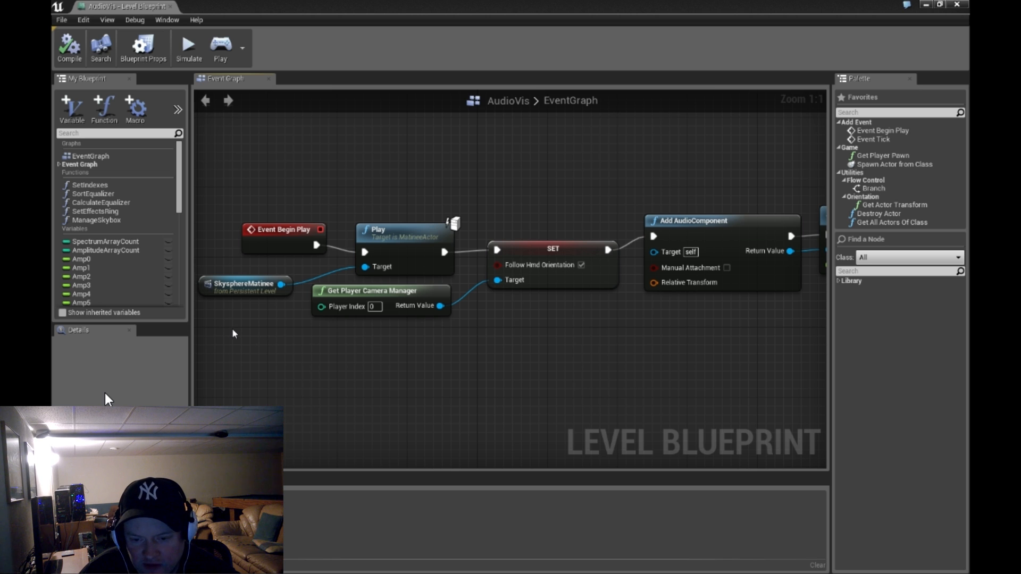
{"action": "mouse_move", "coordinate": [481, 371]}
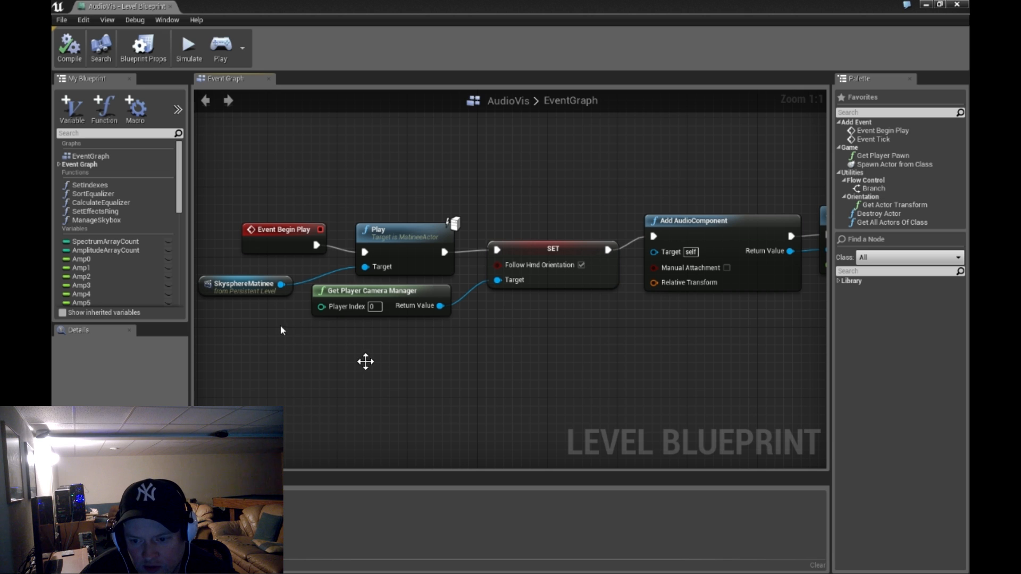
{"action": "mouse_move", "coordinate": [115, 385]}
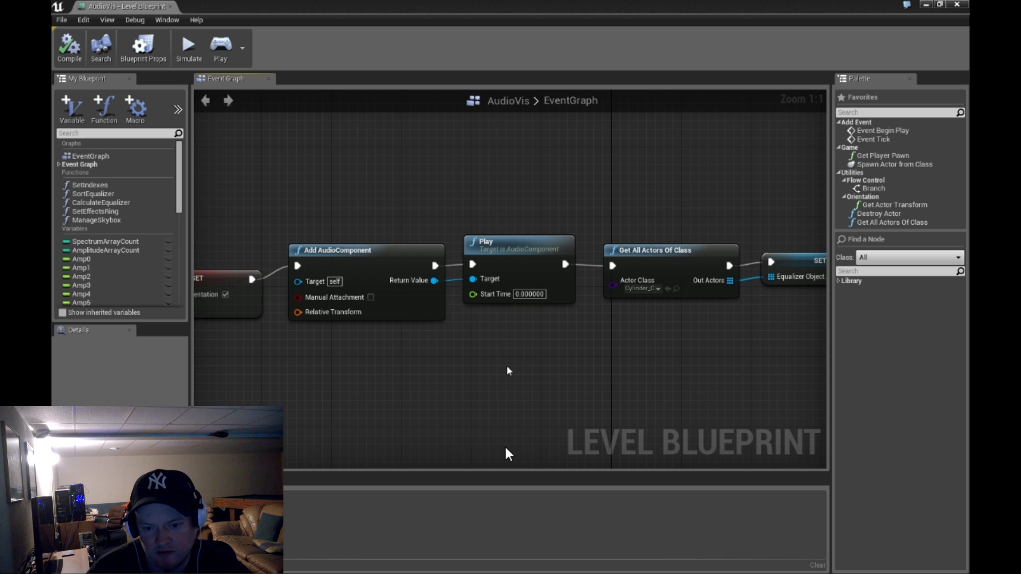
{"action": "mouse_move", "coordinate": [322, 294]}
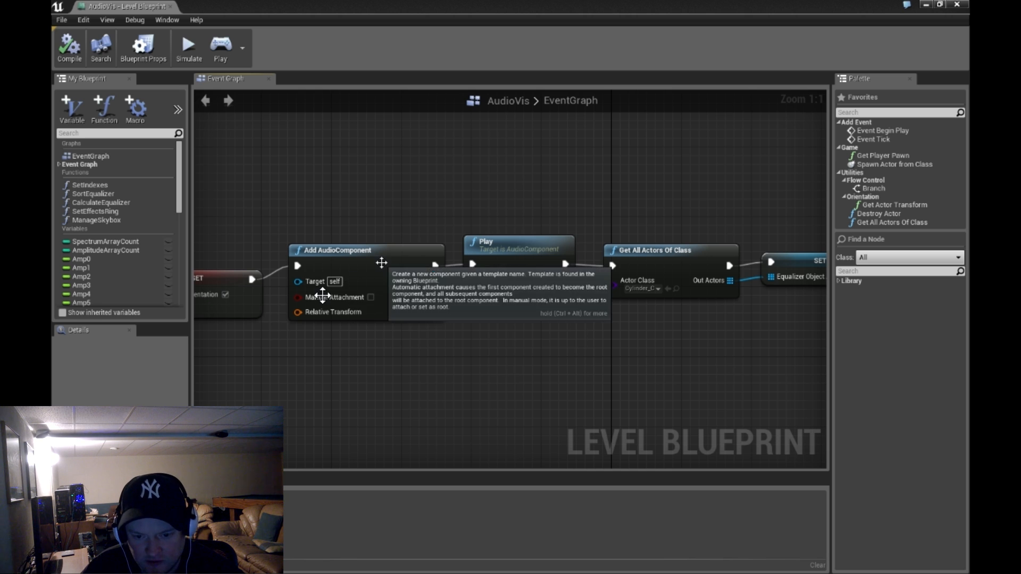
{"action": "mouse_move", "coordinate": [595, 347]}
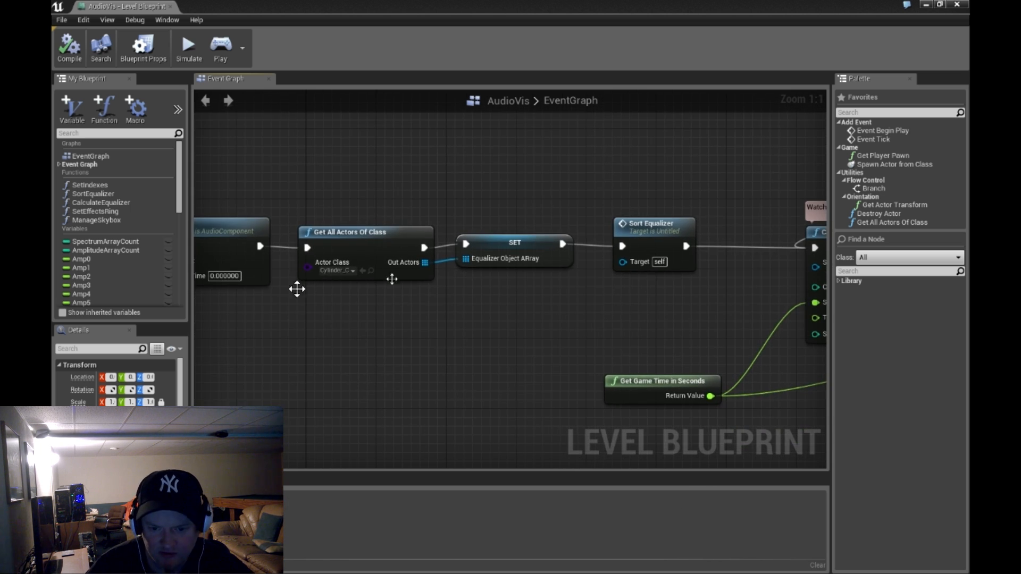
{"action": "mouse_move", "coordinate": [361, 232]}
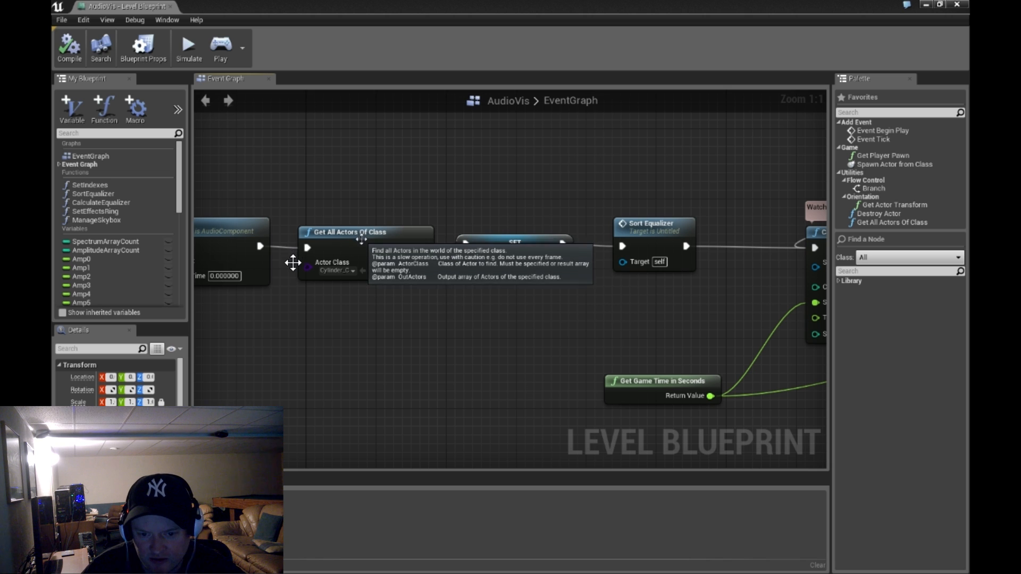
- Inspect the Get All Actors Of Class node gathering the Cylinder actors
{"action": "left_click", "coordinate": [365, 232]}
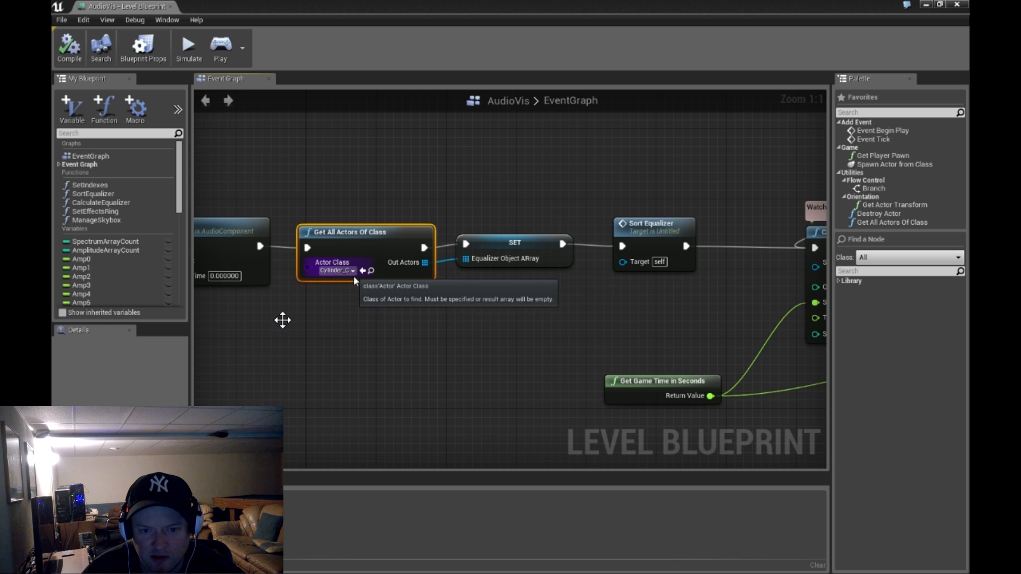
{"action": "mouse_move", "coordinate": [913, 31]}
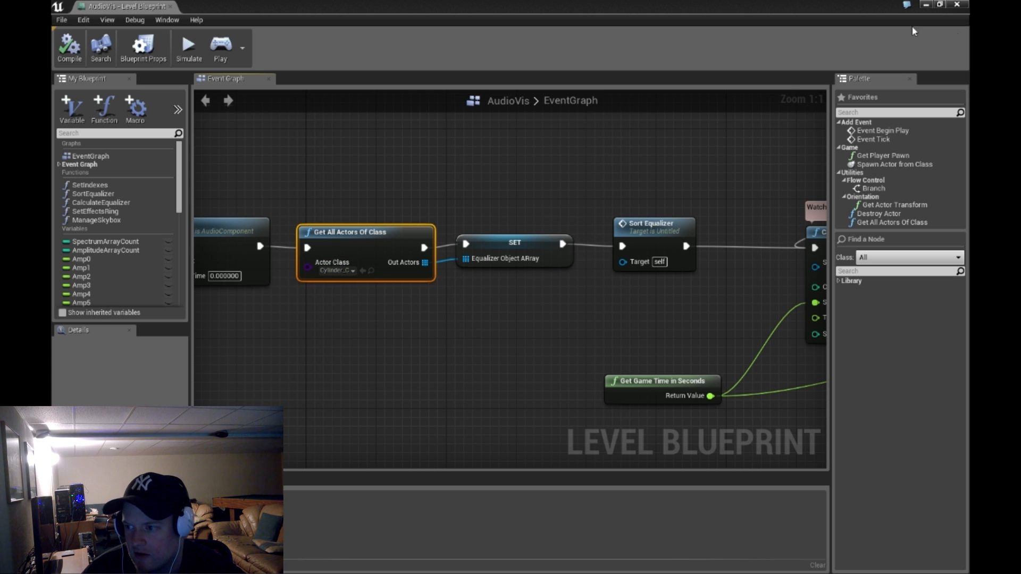
{"action": "mouse_move", "coordinate": [259, 20]}
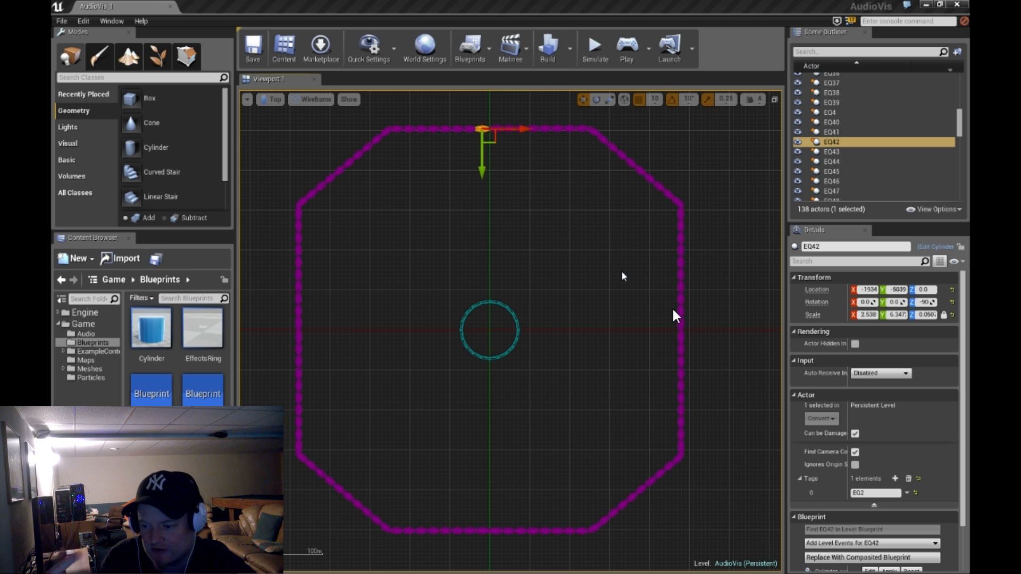
{"action": "mouse_move", "coordinate": [817, 484]}
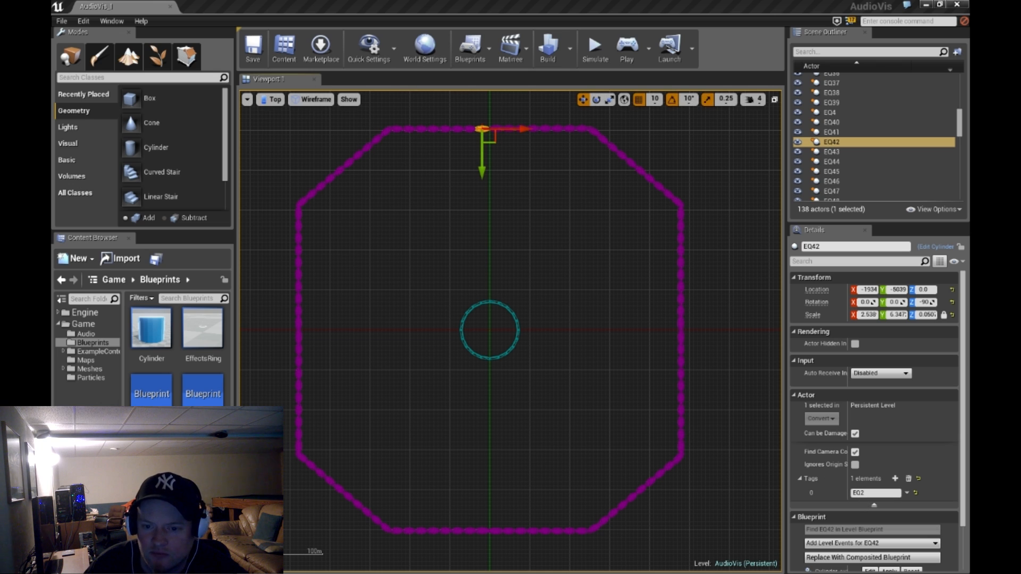
- Check cylinder EQ47's EQ7 tag in the viewport, then reopen the Level Blueprint
{"action": "left_click", "coordinate": [830, 191]}
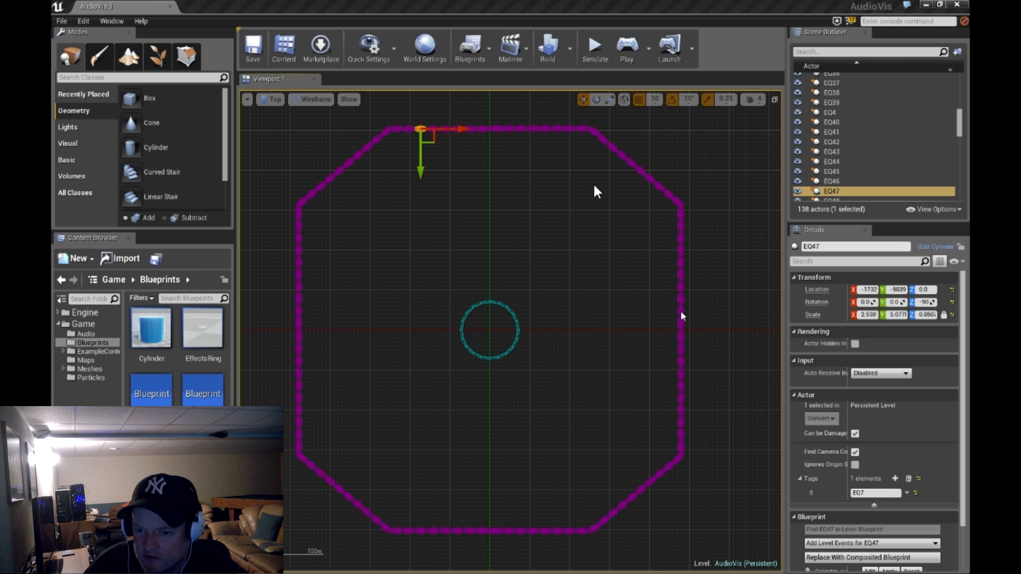
{"action": "mouse_move", "coordinate": [469, 117]}
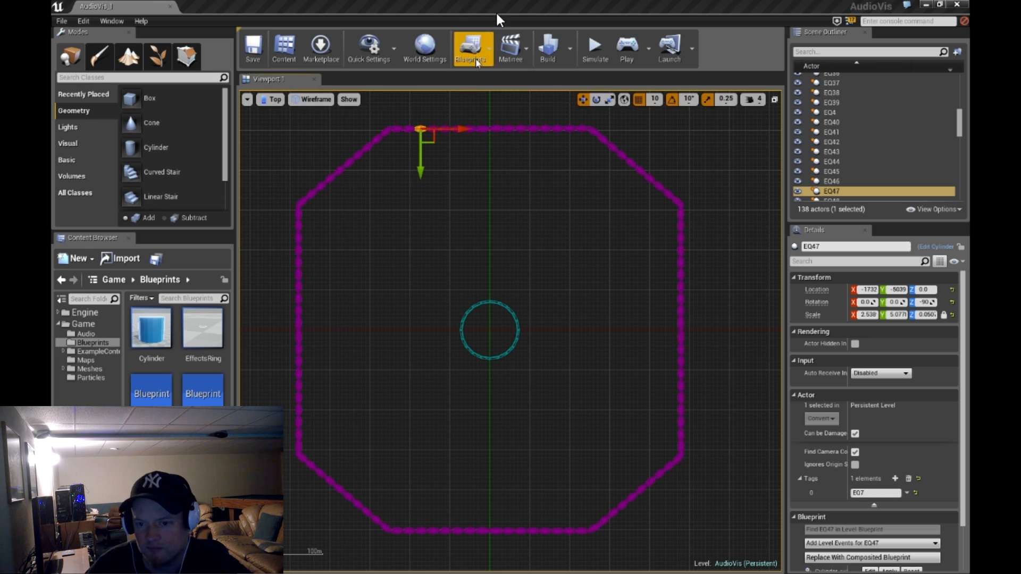
{"action": "left_click", "coordinate": [472, 47]}
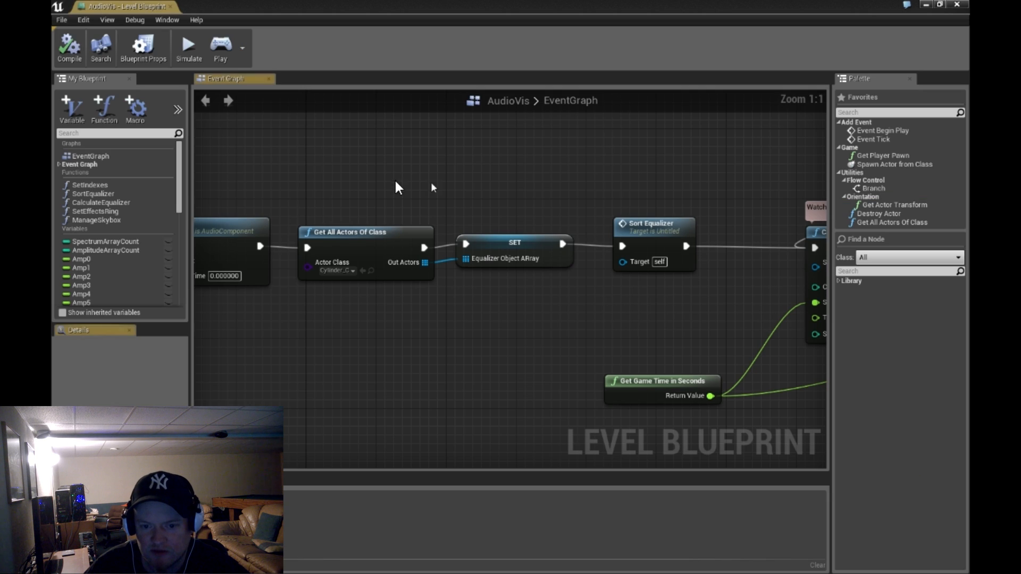
{"action": "mouse_move", "coordinate": [361, 248]}
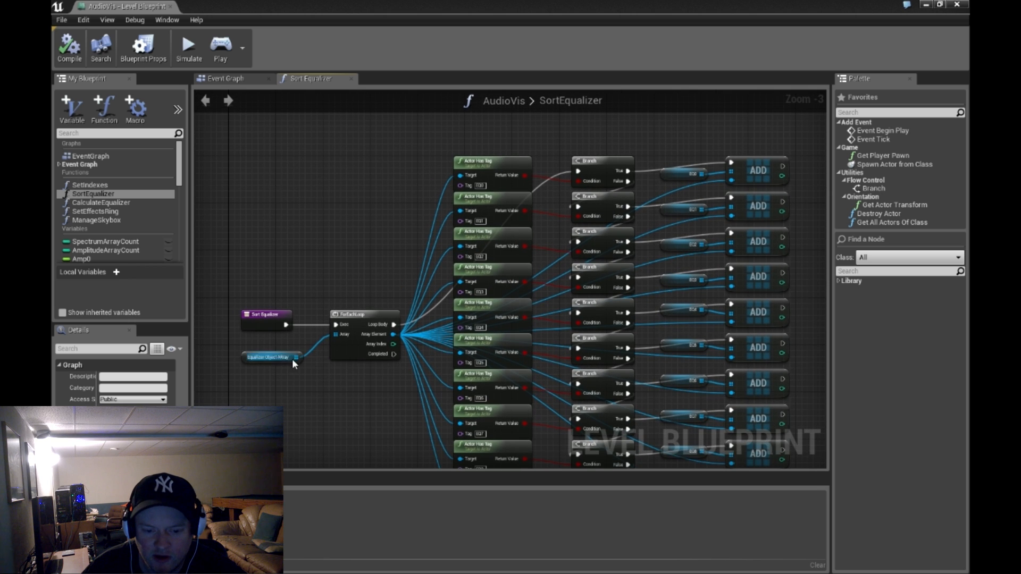
{"action": "mouse_move", "coordinate": [270, 358]}
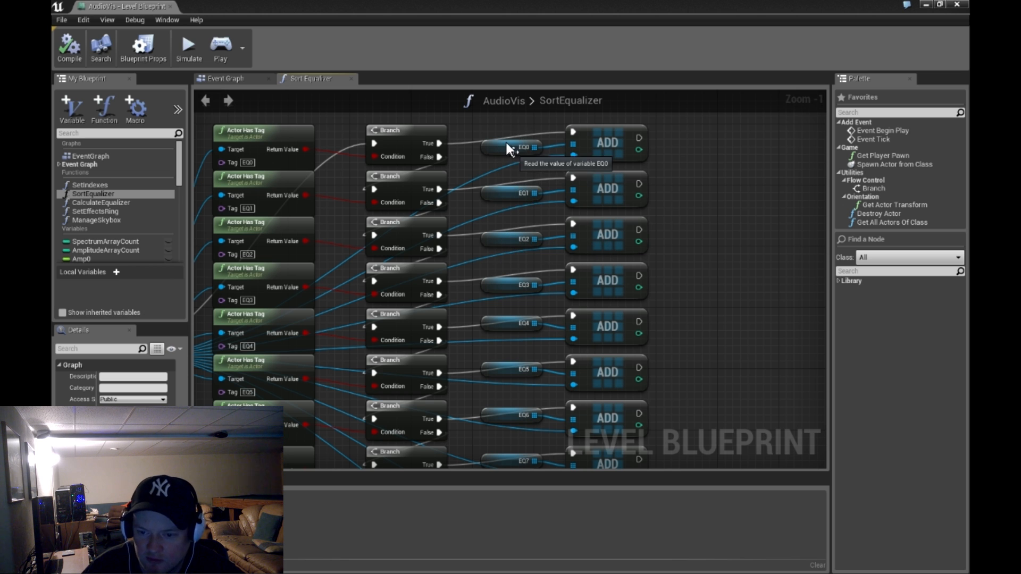
{"action": "mouse_move", "coordinate": [506, 196]}
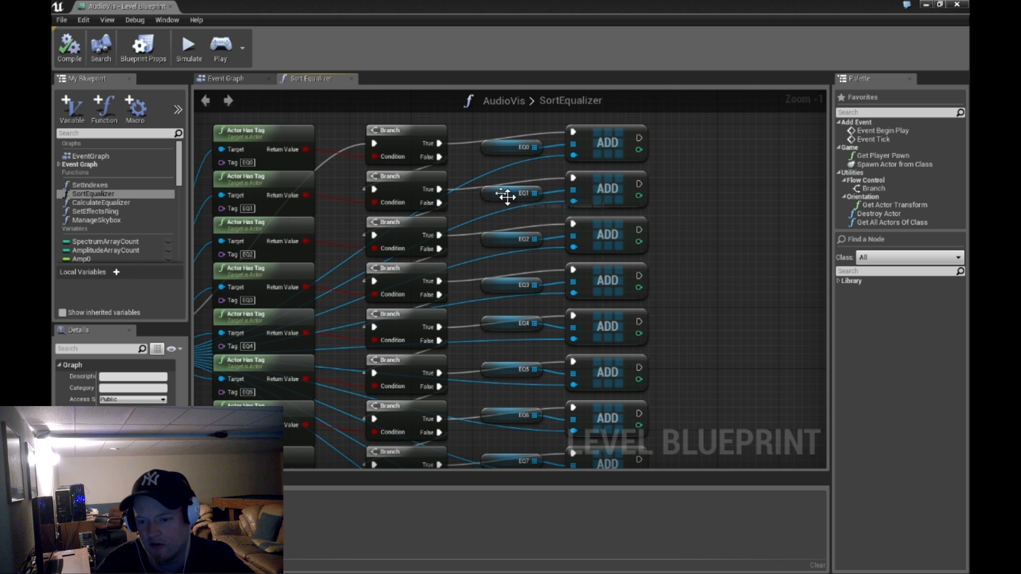
{"action": "scroll", "scroll_direction": "down", "scroll_amount": 3}
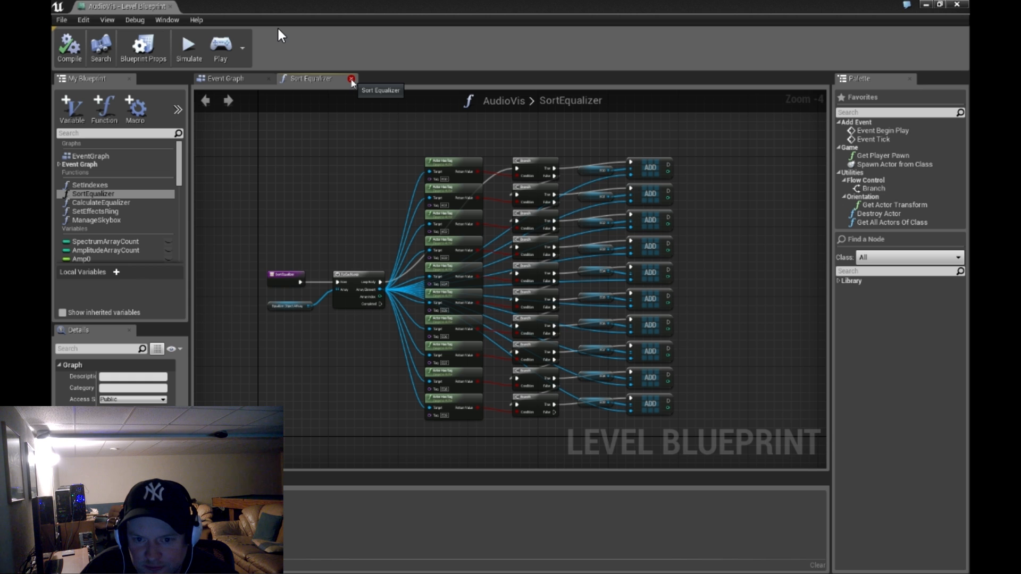
{"action": "left_click", "coordinate": [352, 78]}
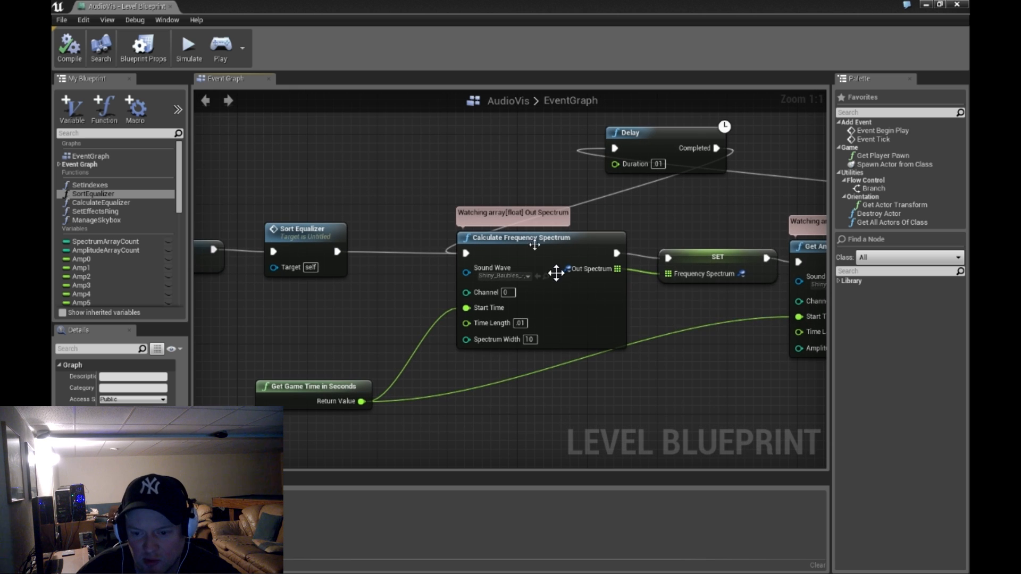
{"action": "mouse_move", "coordinate": [583, 304]}
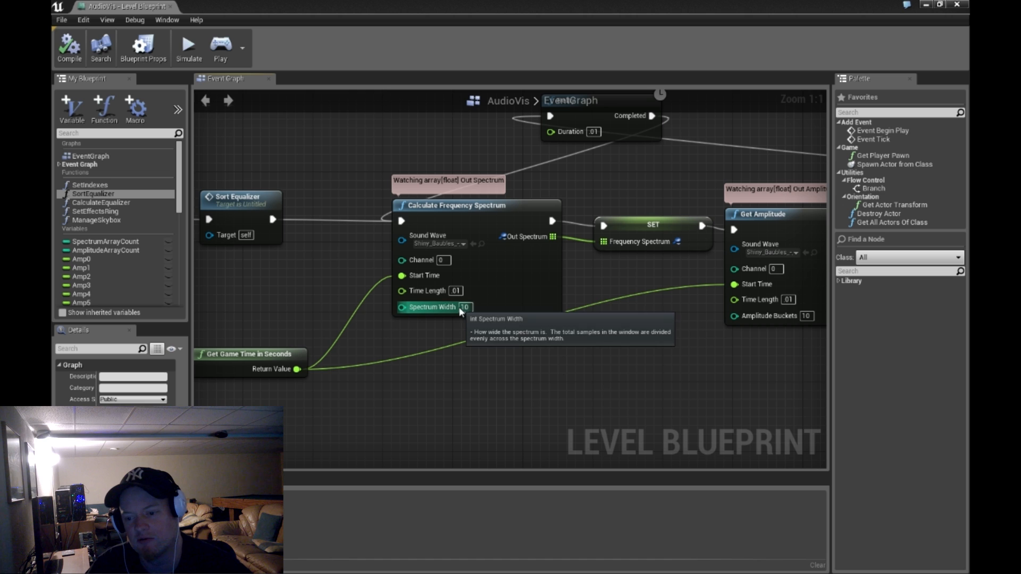
{"action": "mouse_move", "coordinate": [515, 343]}
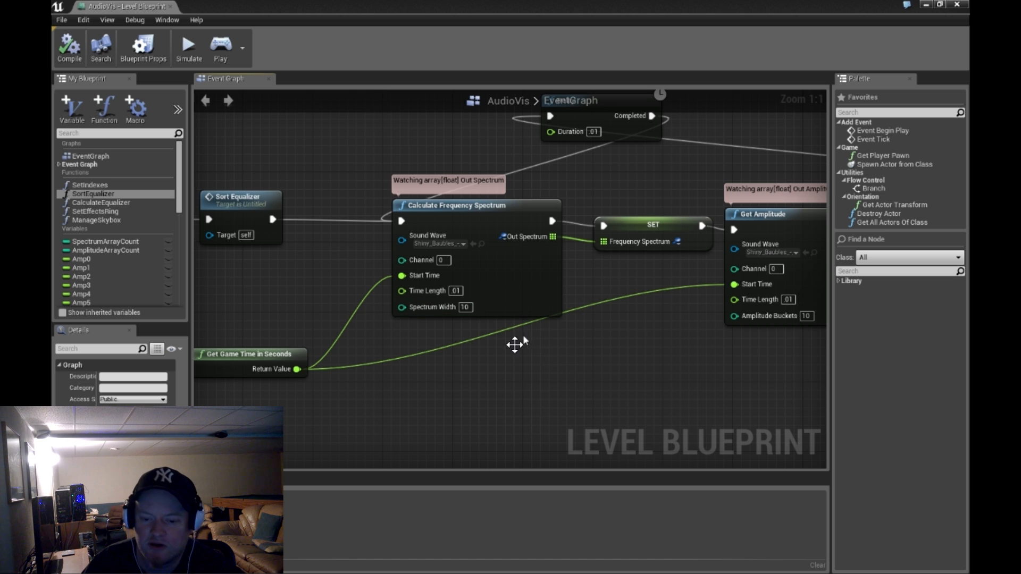
{"action": "mouse_move", "coordinate": [509, 301]}
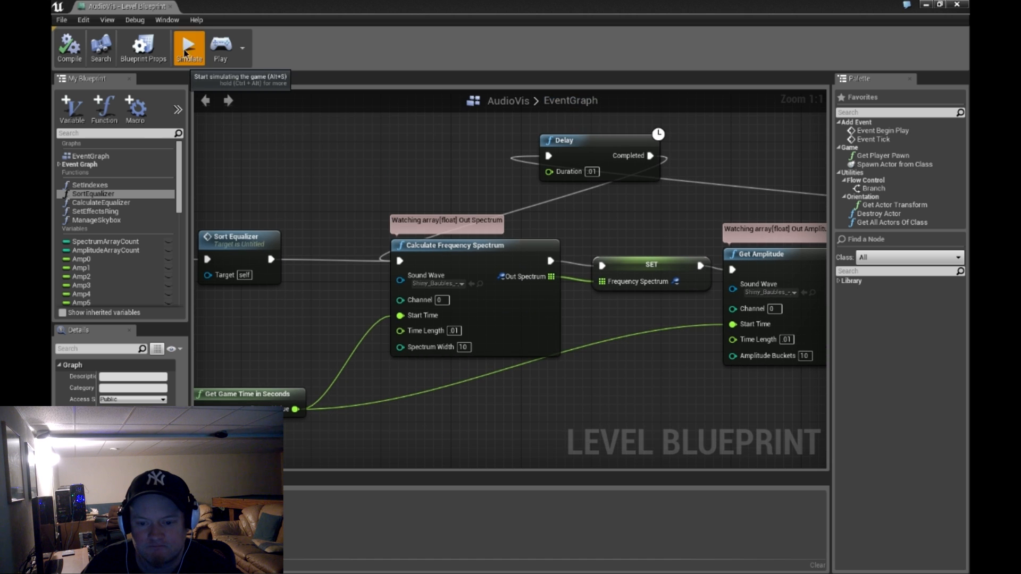
{"action": "left_click", "coordinate": [188, 47]}
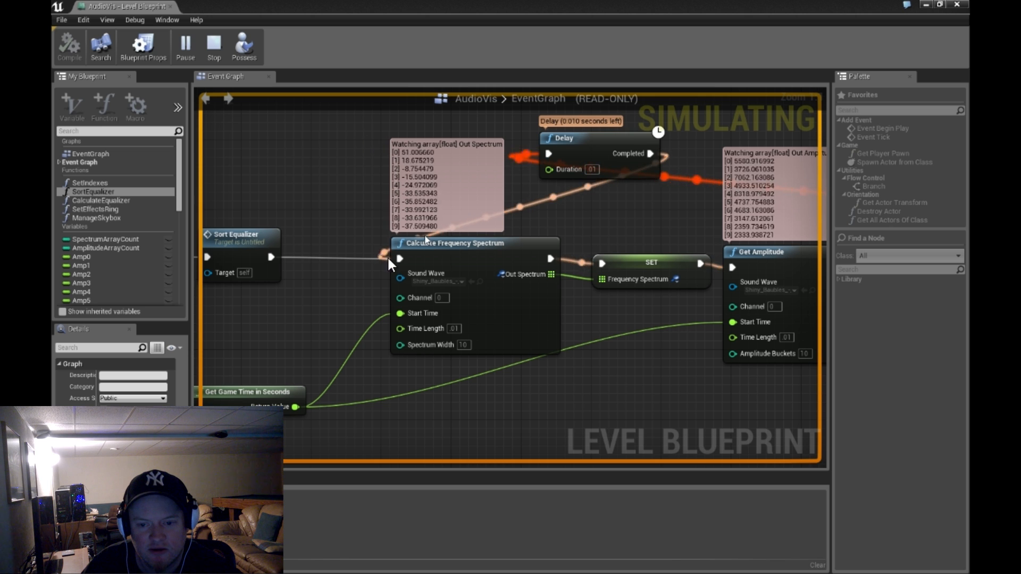
{"action": "mouse_move", "coordinate": [592, 443]}
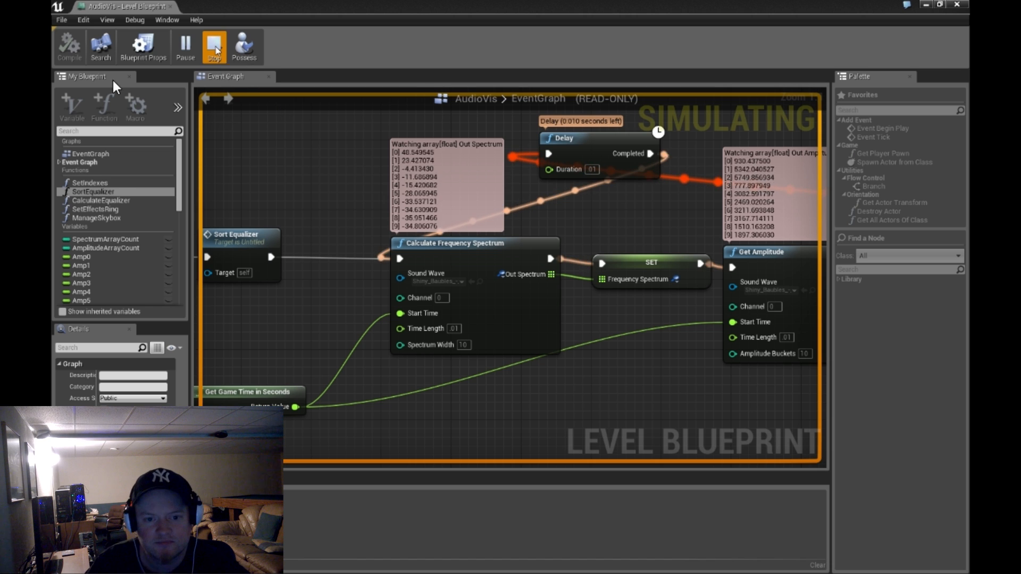
{"action": "left_click", "coordinate": [214, 45]}
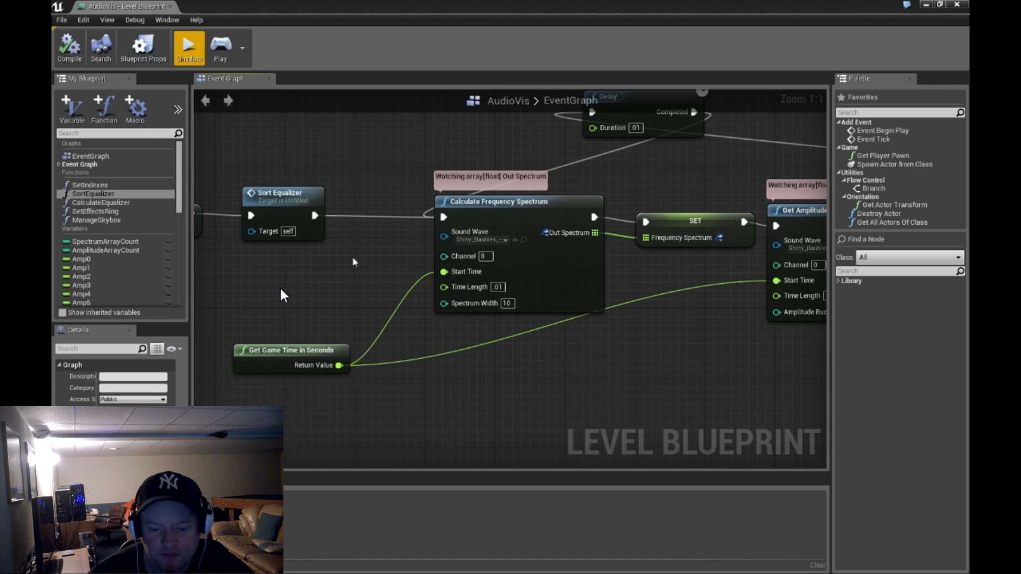
{"action": "mouse_move", "coordinate": [321, 365]}
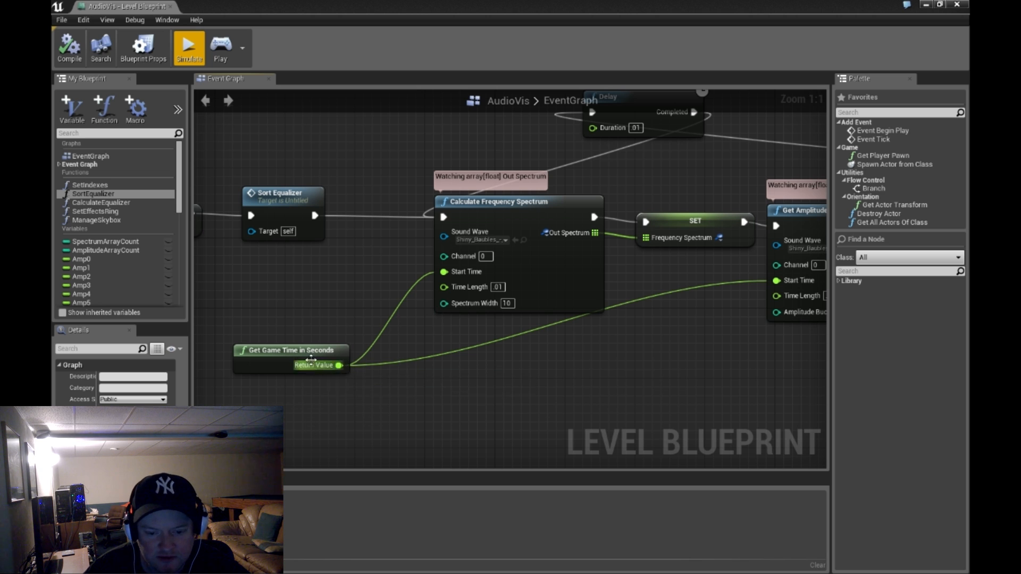
{"action": "mouse_move", "coordinate": [583, 494]}
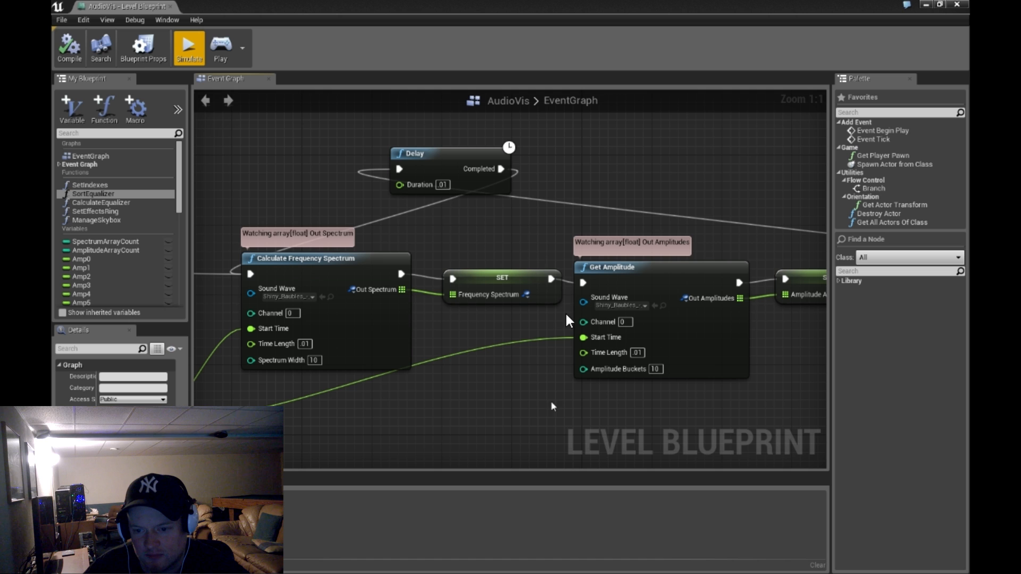
{"action": "mouse_move", "coordinate": [549, 380]}
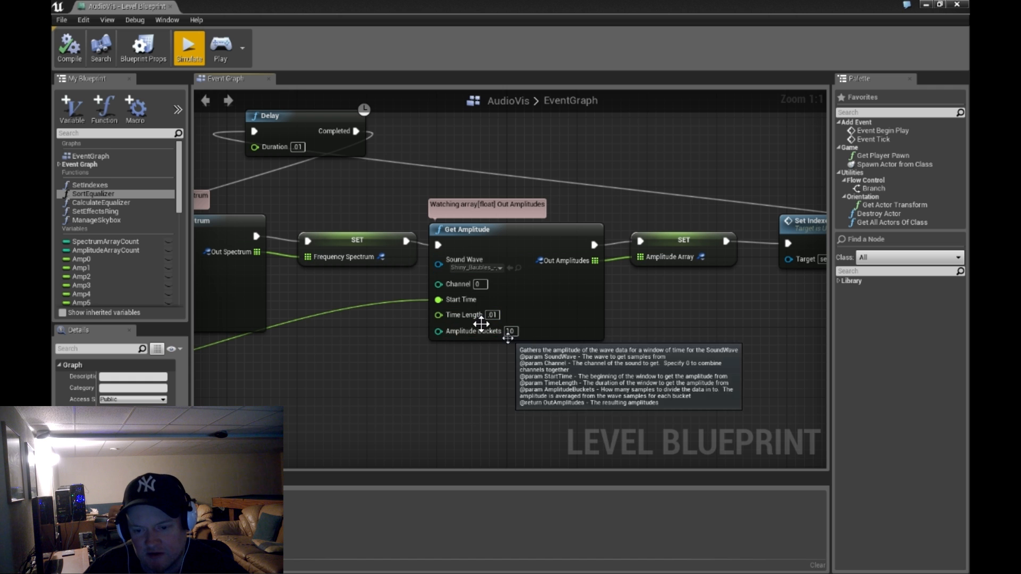
{"action": "mouse_move", "coordinate": [556, 307]}
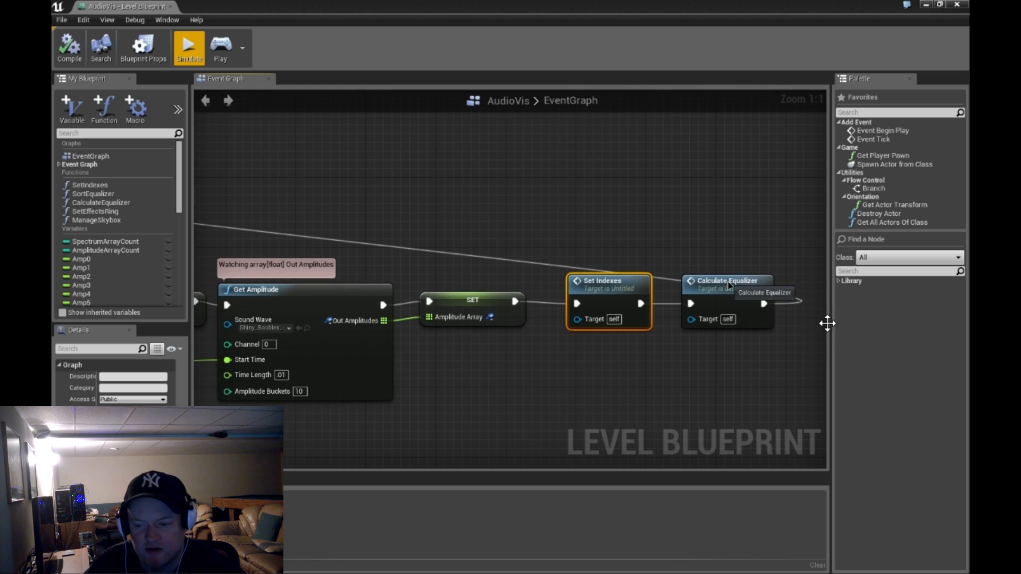
{"action": "mouse_move", "coordinate": [678, 344]}
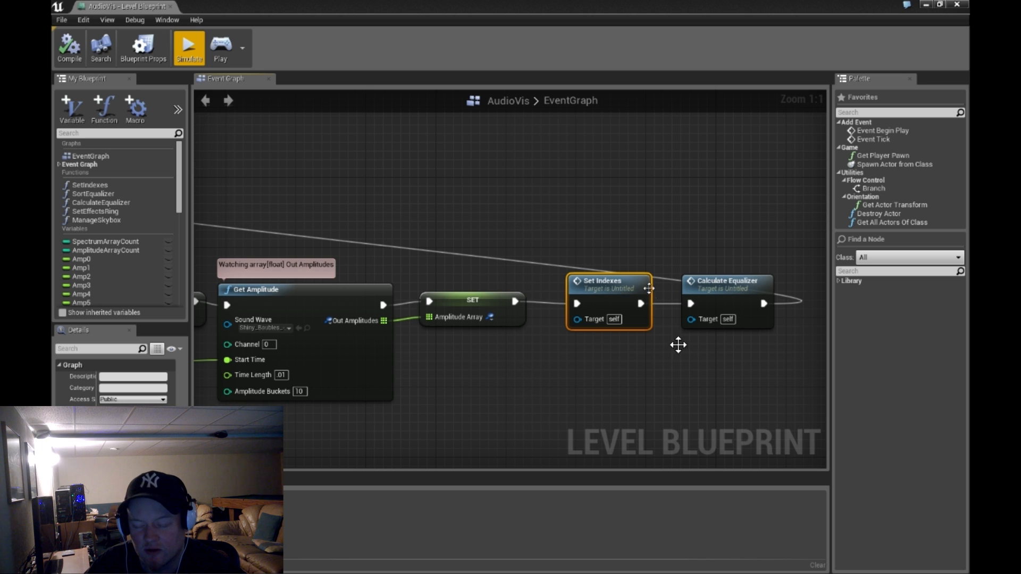
{"action": "mouse_move", "coordinate": [626, 286]}
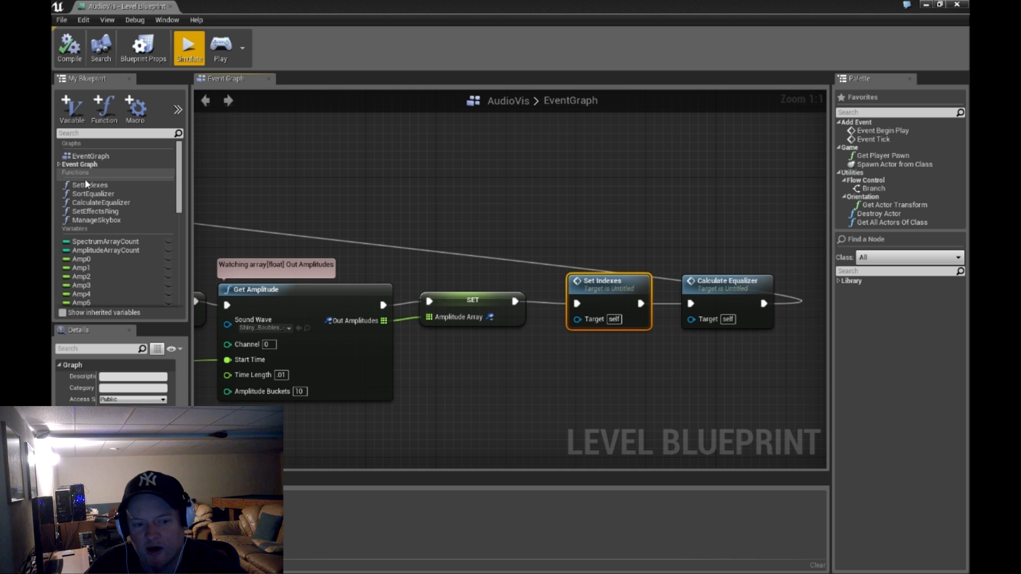
{"action": "double_click", "coordinate": [609, 285]}
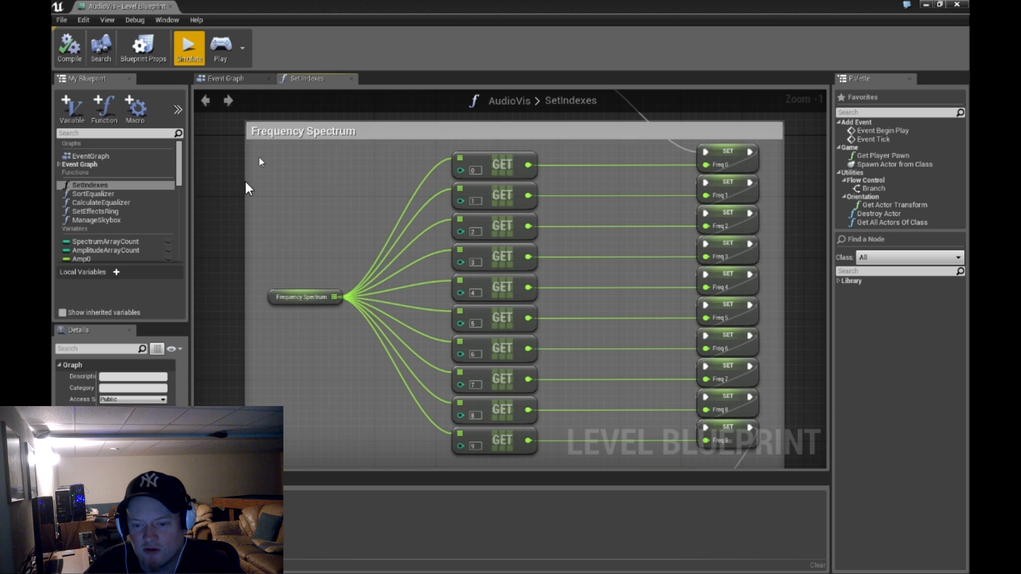
{"action": "mouse_move", "coordinate": [306, 296]}
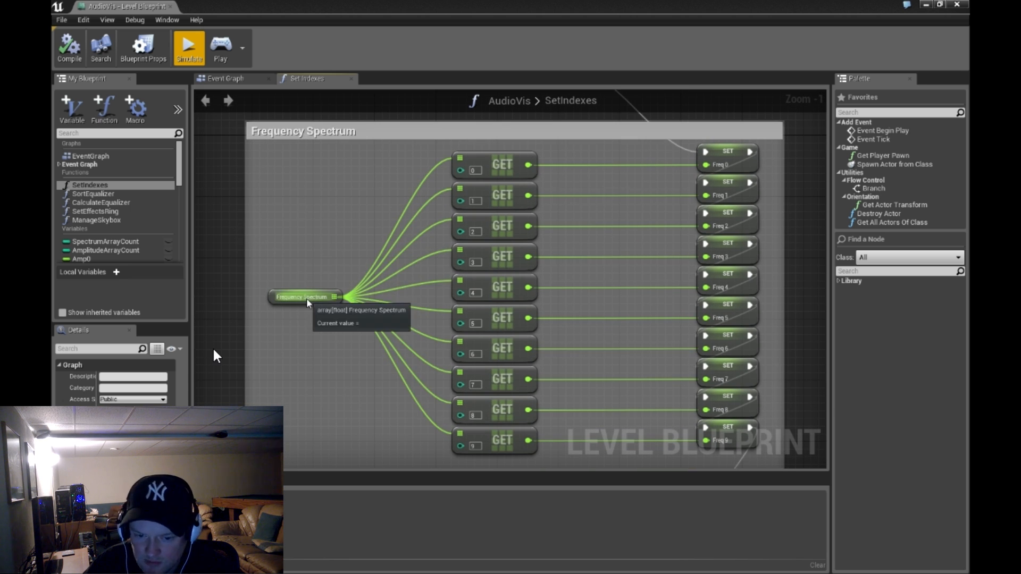
{"action": "mouse_move", "coordinate": [420, 200]}
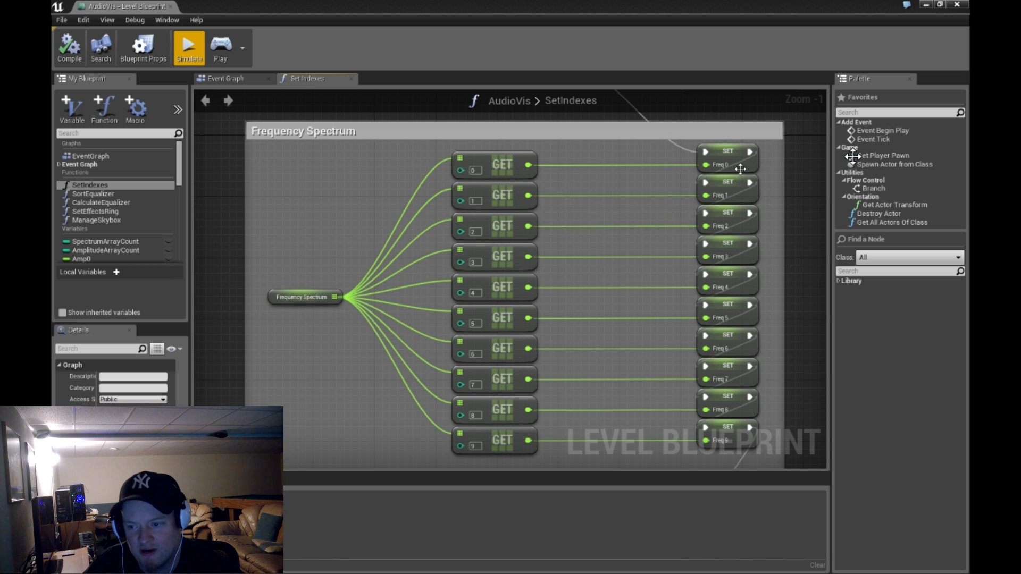
{"action": "mouse_move", "coordinate": [740, 168]}
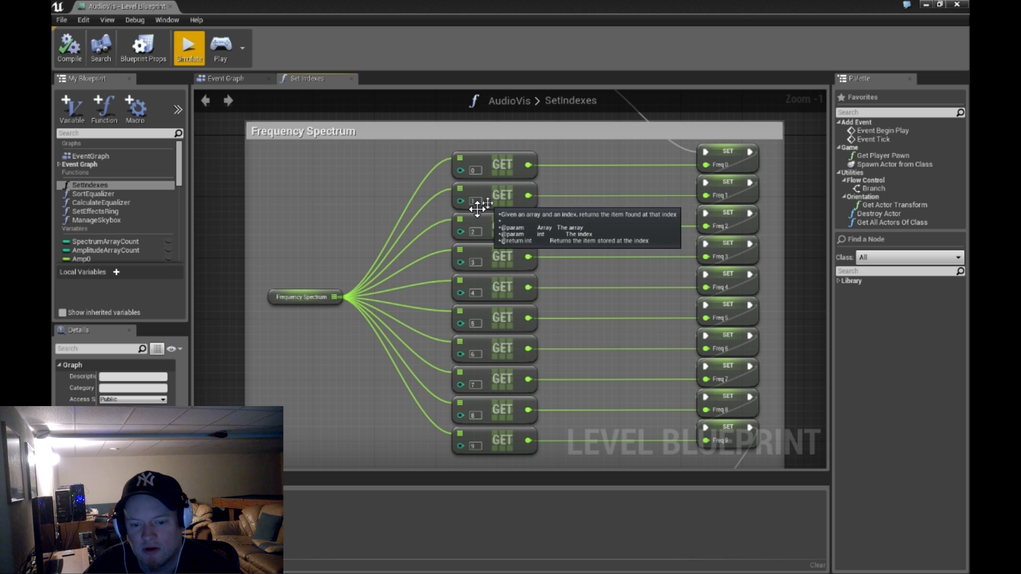
{"action": "mouse_move", "coordinate": [684, 370]}
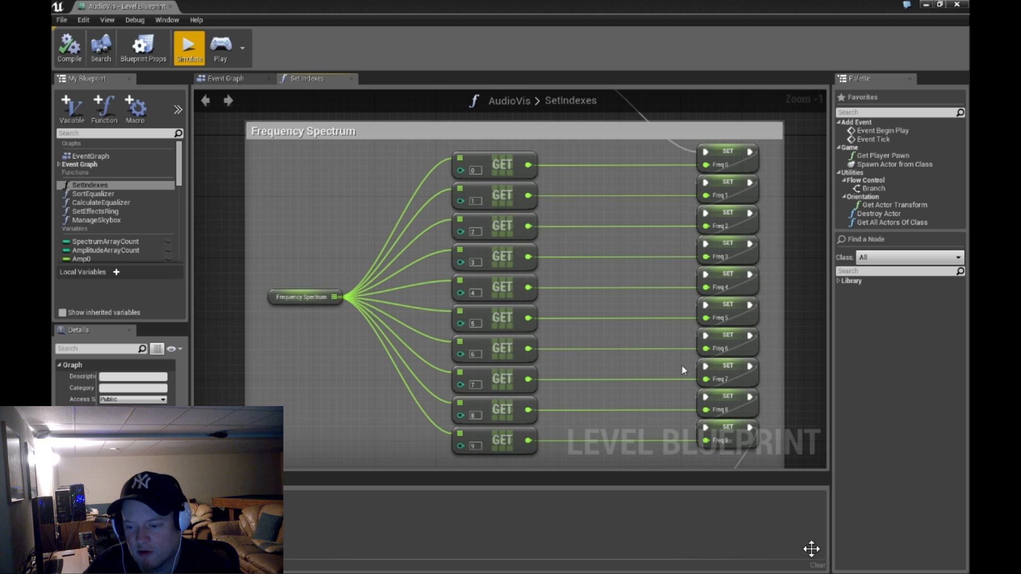
- Zoom past the Amplitude Array box and bring up the CalculateEqualizer function graph
{"action": "scroll", "scroll_direction": "down", "scroll_amount": 3}
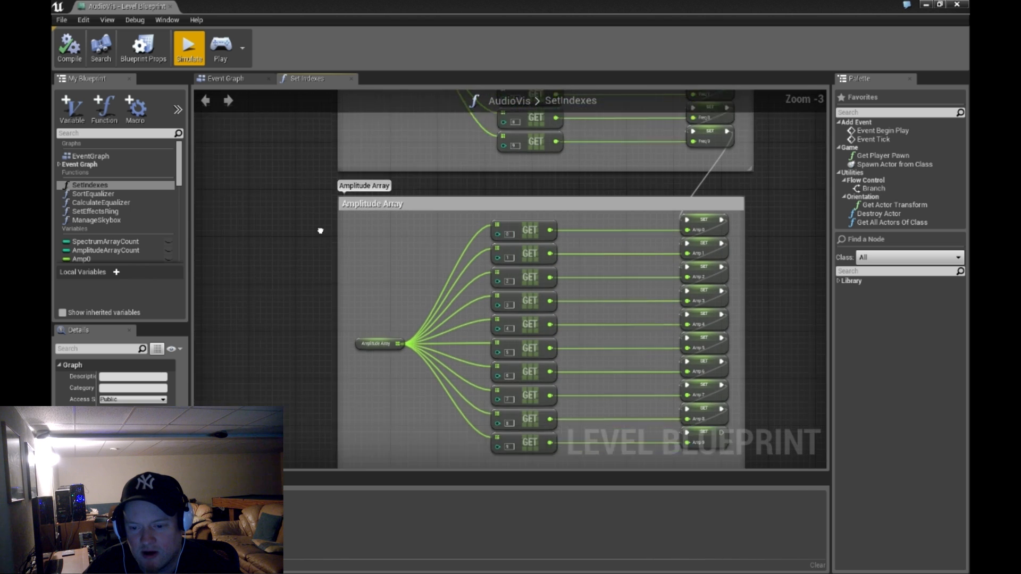
{"action": "left_click", "coordinate": [226, 78]}
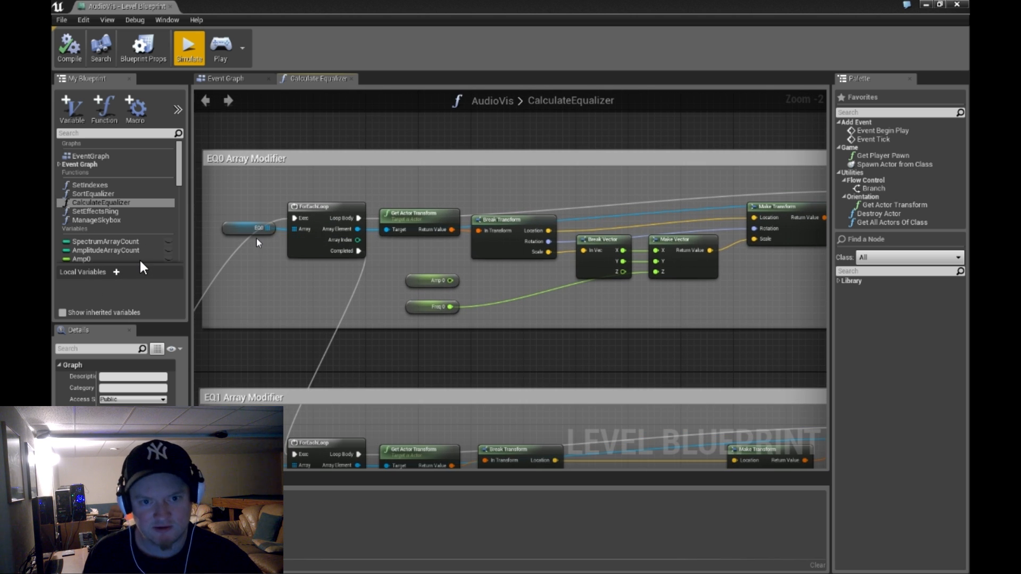
{"action": "mouse_move", "coordinate": [260, 227]}
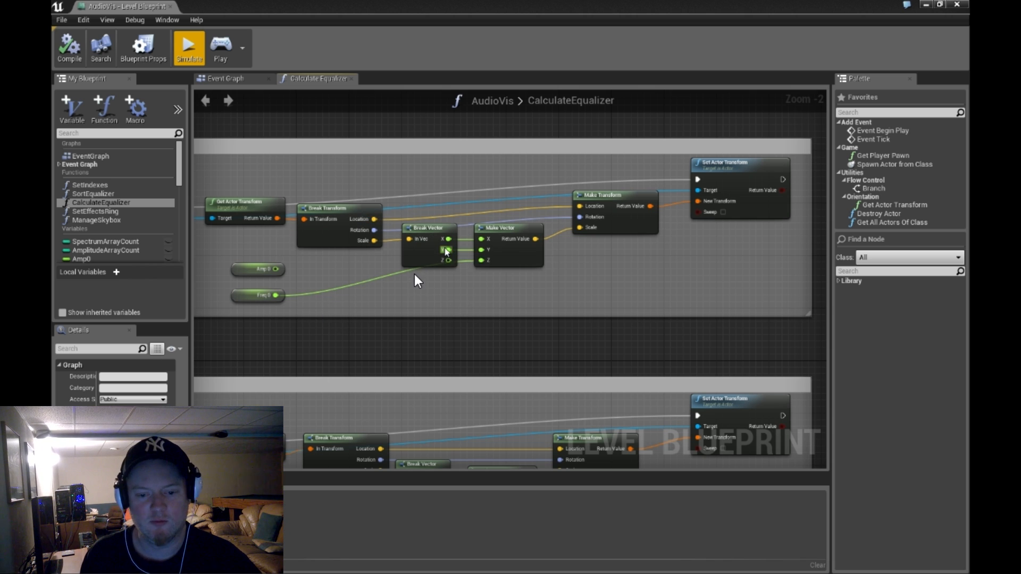
{"action": "mouse_move", "coordinate": [445, 251]}
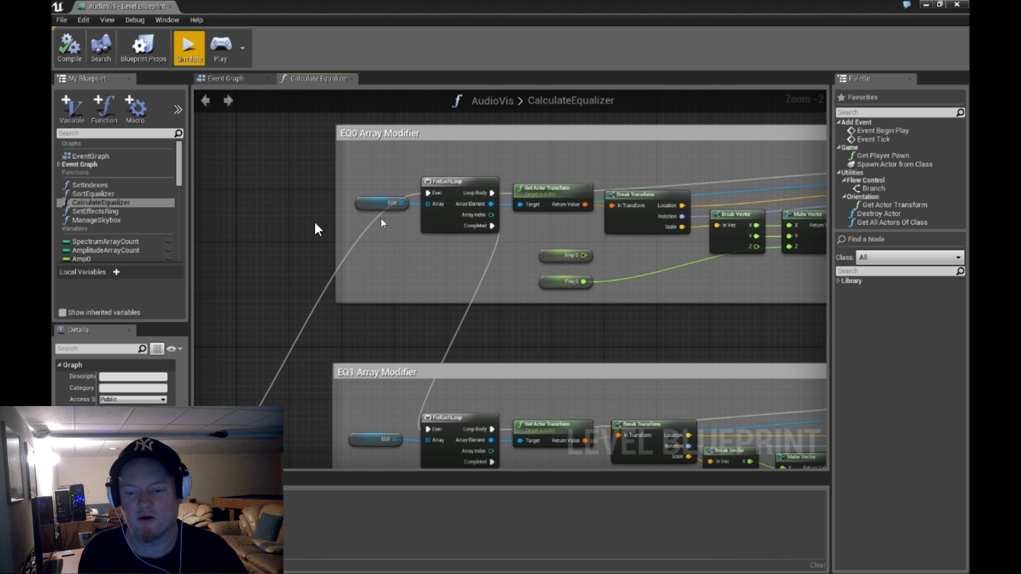
{"action": "mouse_move", "coordinate": [780, 333]}
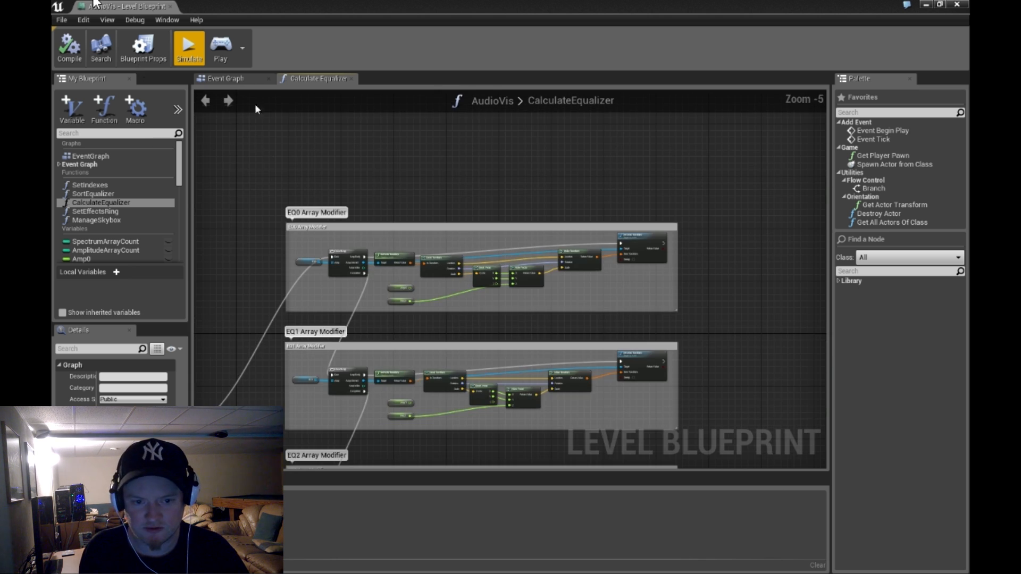
- Start simulating to watch the EQ array modifier loops execute live
{"action": "left_click", "coordinate": [188, 47]}
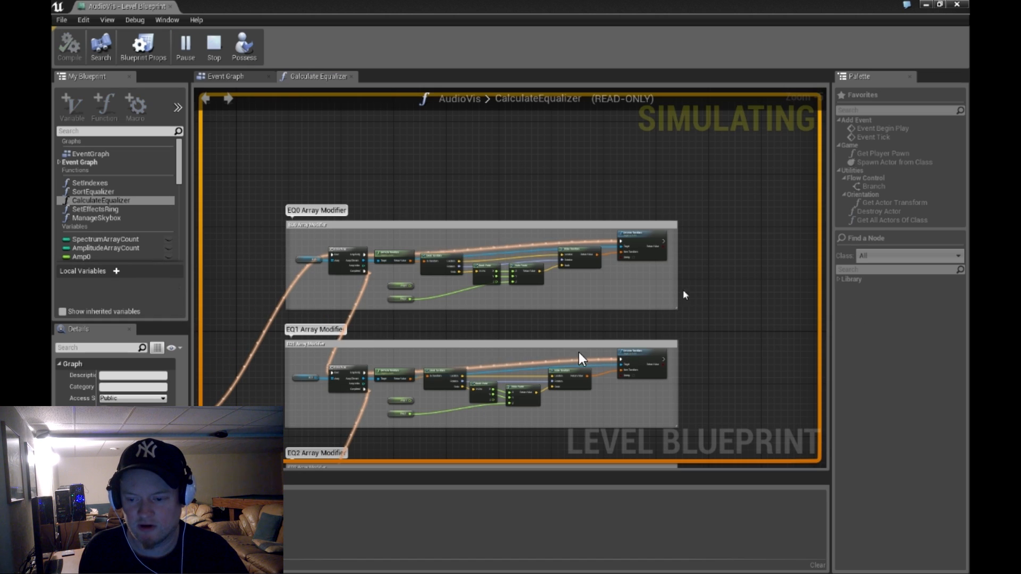
- Stop the simulation and return to the editable event graph
{"action": "left_click", "coordinate": [214, 45]}
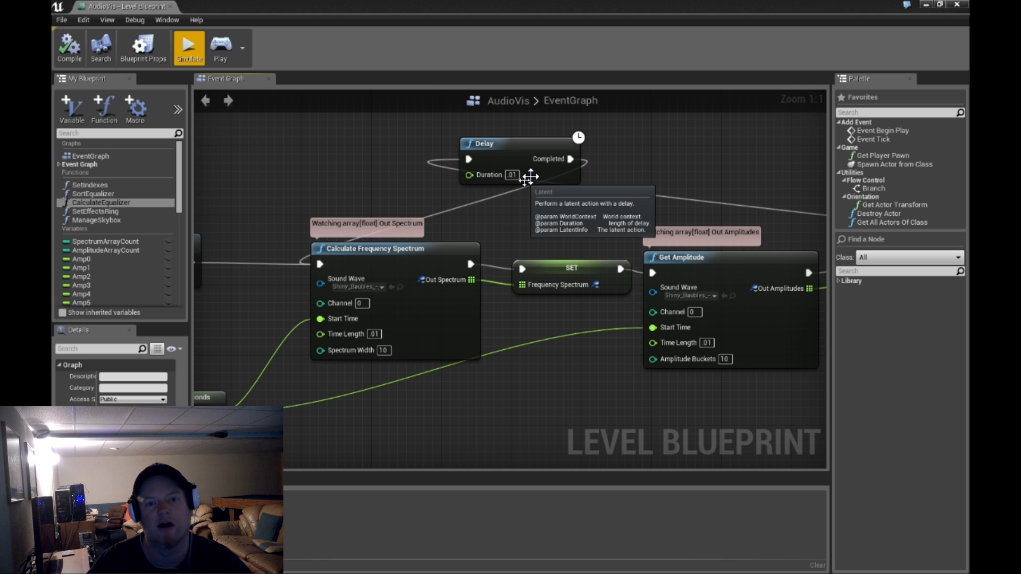
{"action": "mouse_move", "coordinate": [335, 181]}
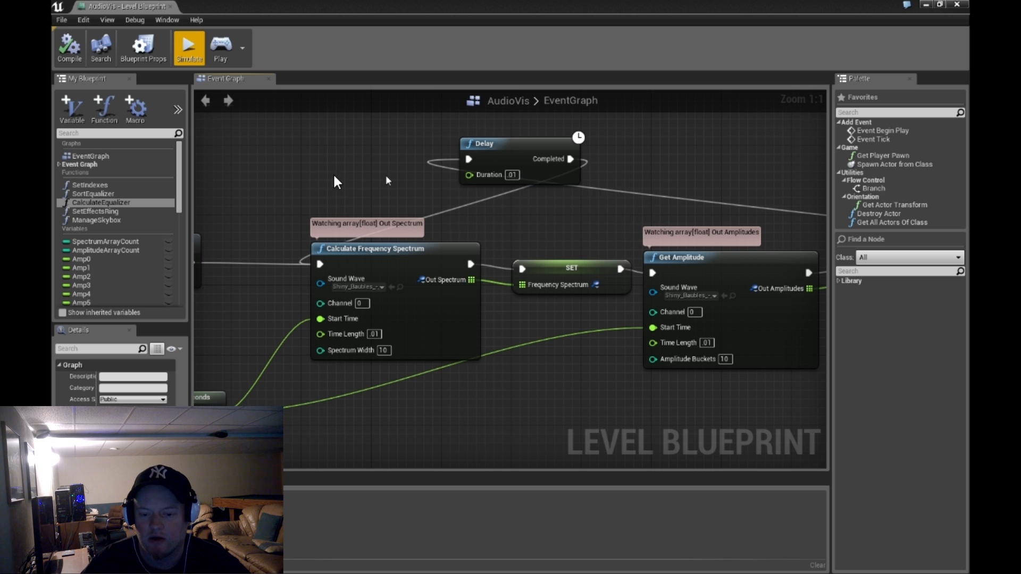
{"action": "scroll", "scroll_direction": "down", "scroll_amount": 3}
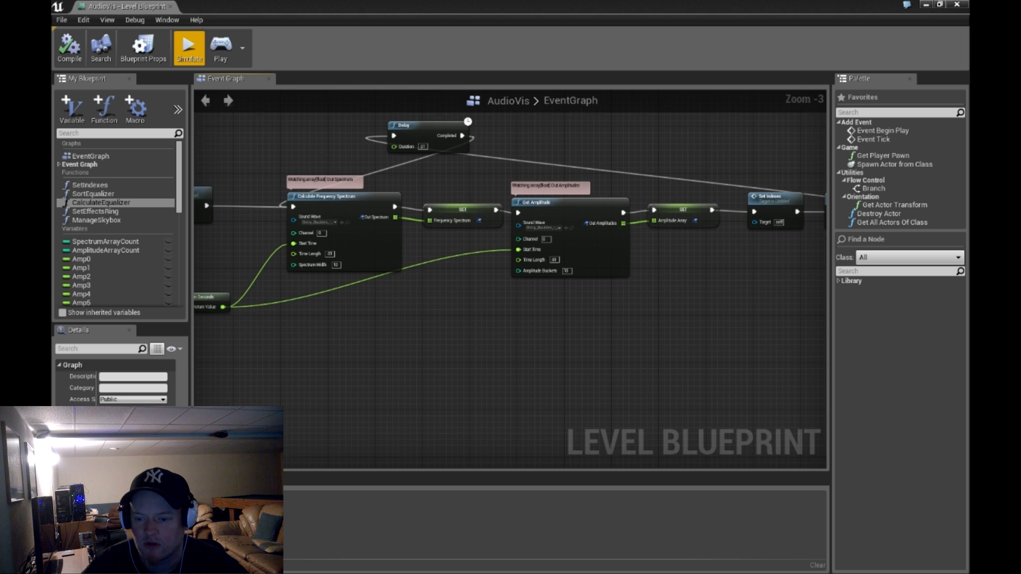